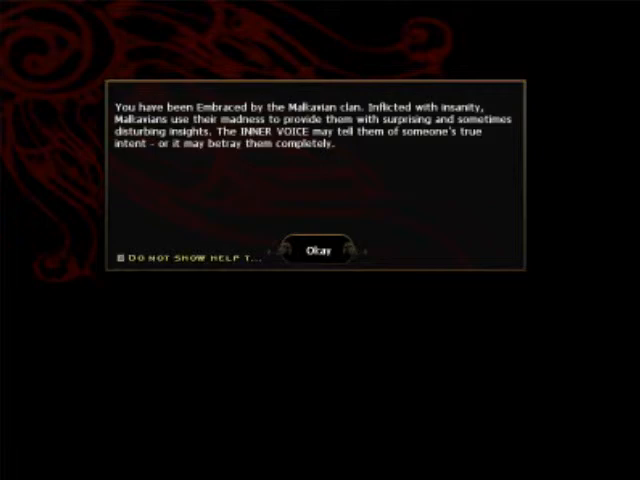
Step: Dismiss the Malkavian clan explanation to reveal the character sheet
click(316, 244)
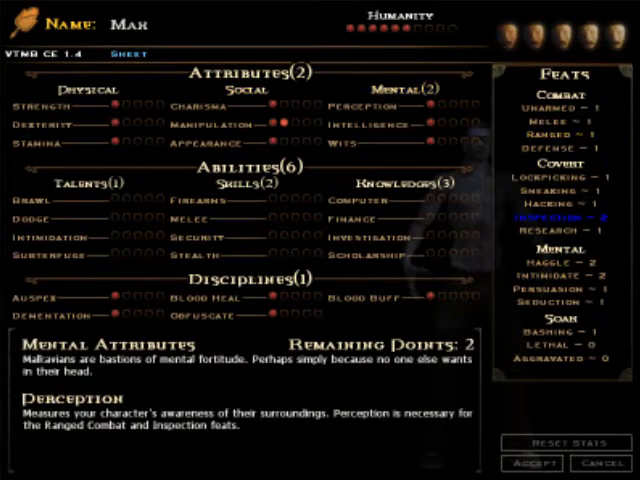
mouse_move(344, 146)
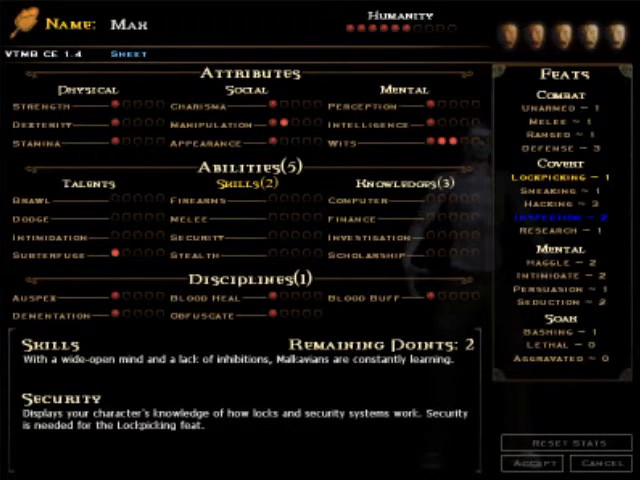
mouse_move(536, 200)
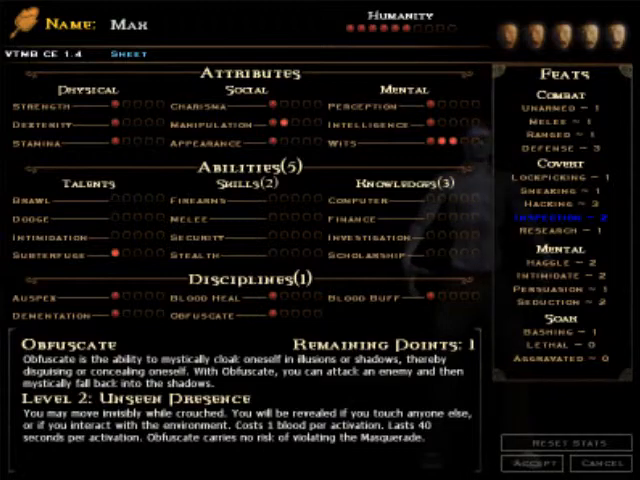
Step: Spend the last discipline point on Obfuscate
click(212, 300)
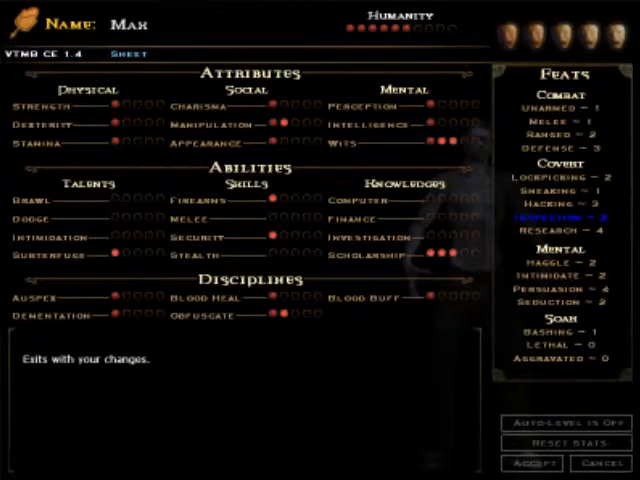
Step: Accept the finished Malkavian character sheet and start the game
click(528, 464)
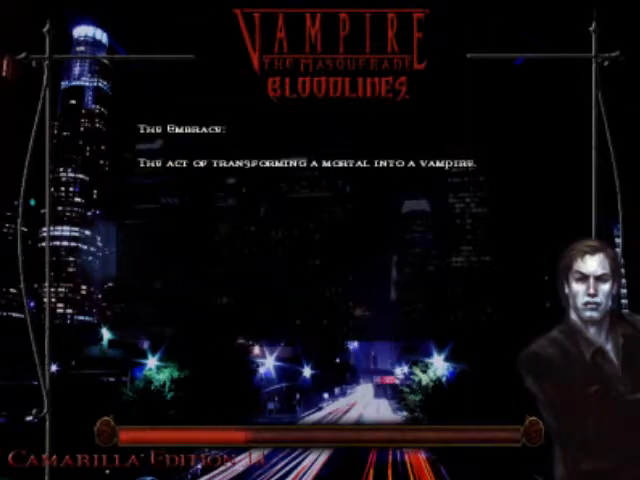